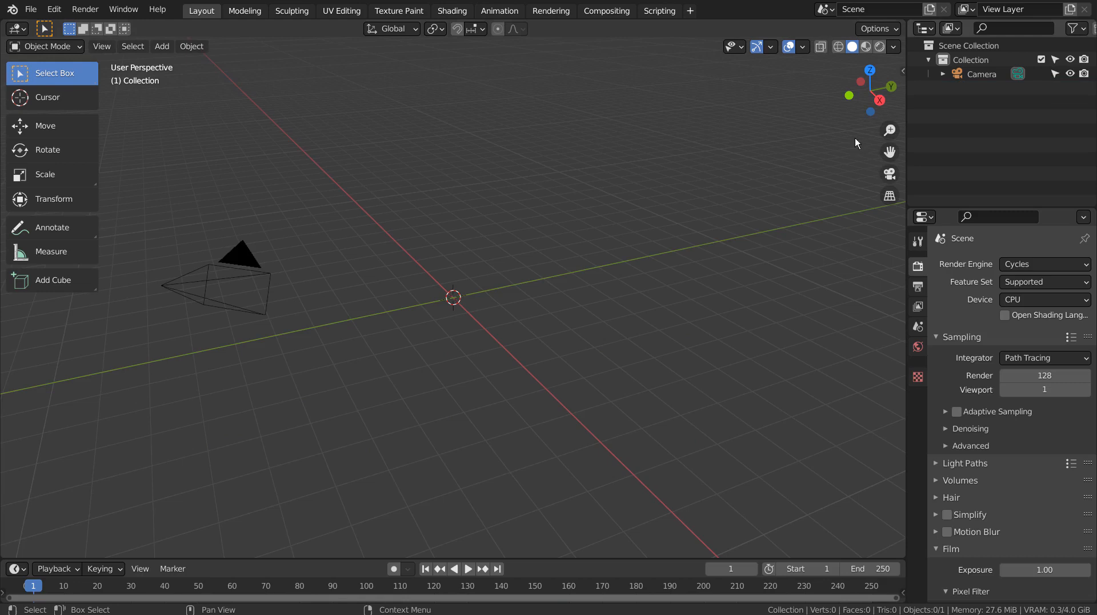
- Add a Teapot+ mesh at the scene centre and set its shading to smooth
key(shift+a)
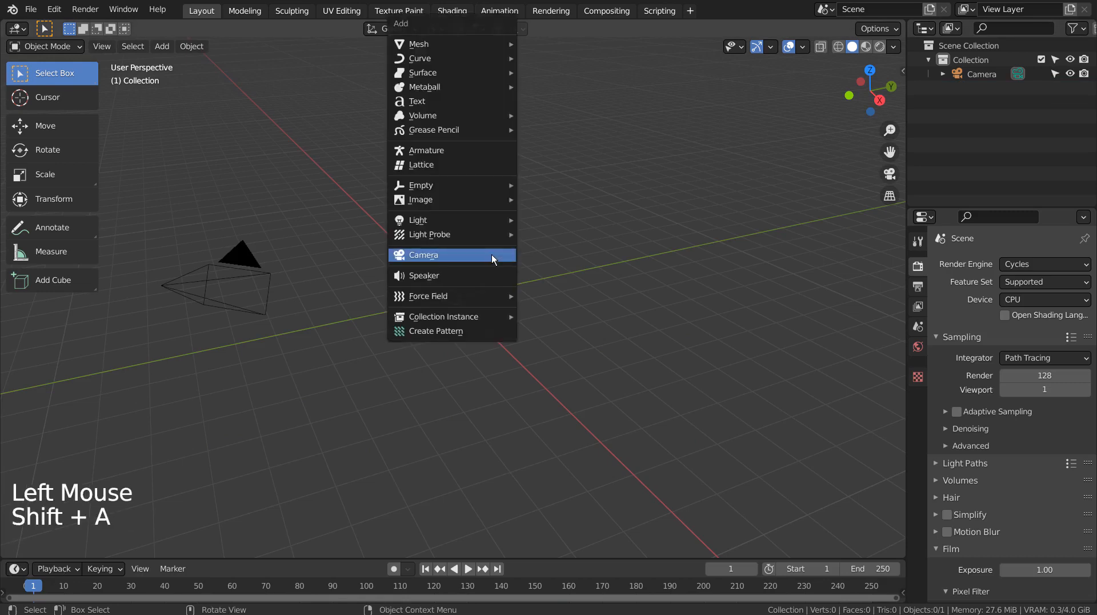
mouse_move(418, 44)
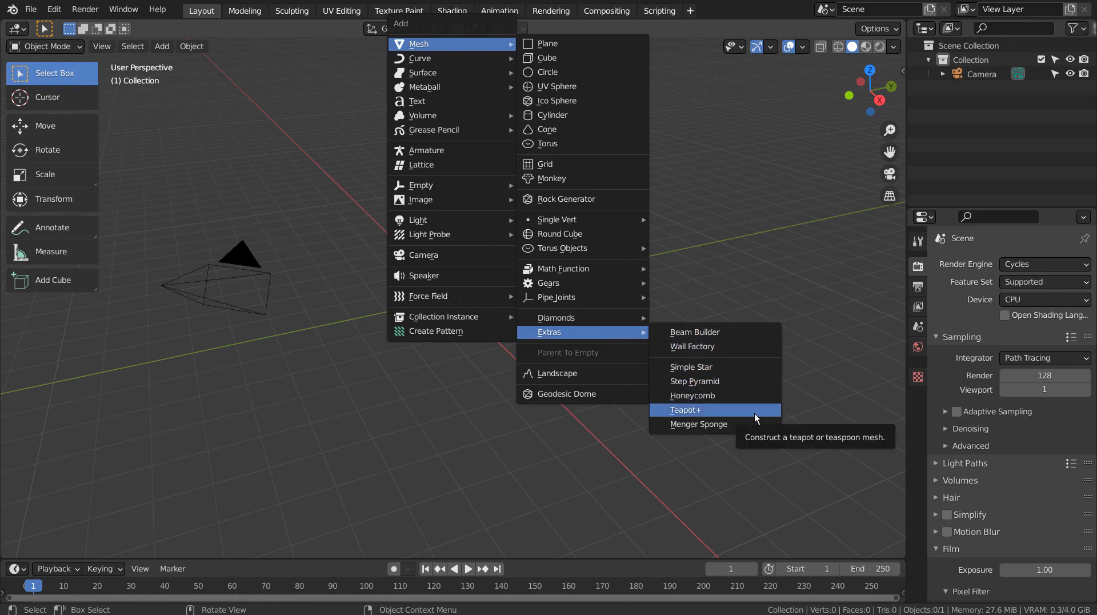
click(684, 409)
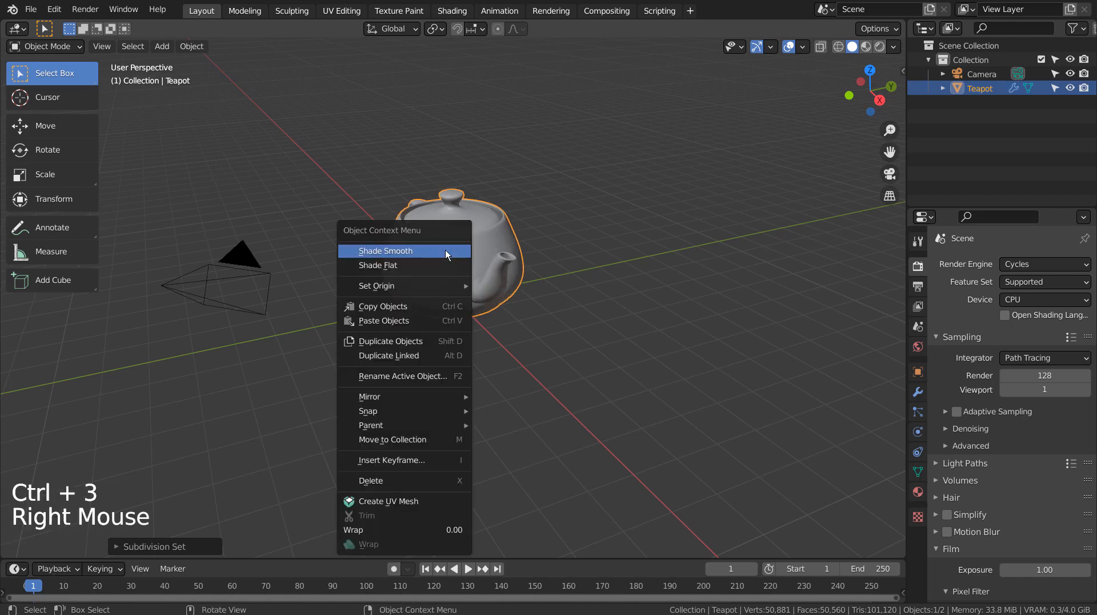
click(385, 250)
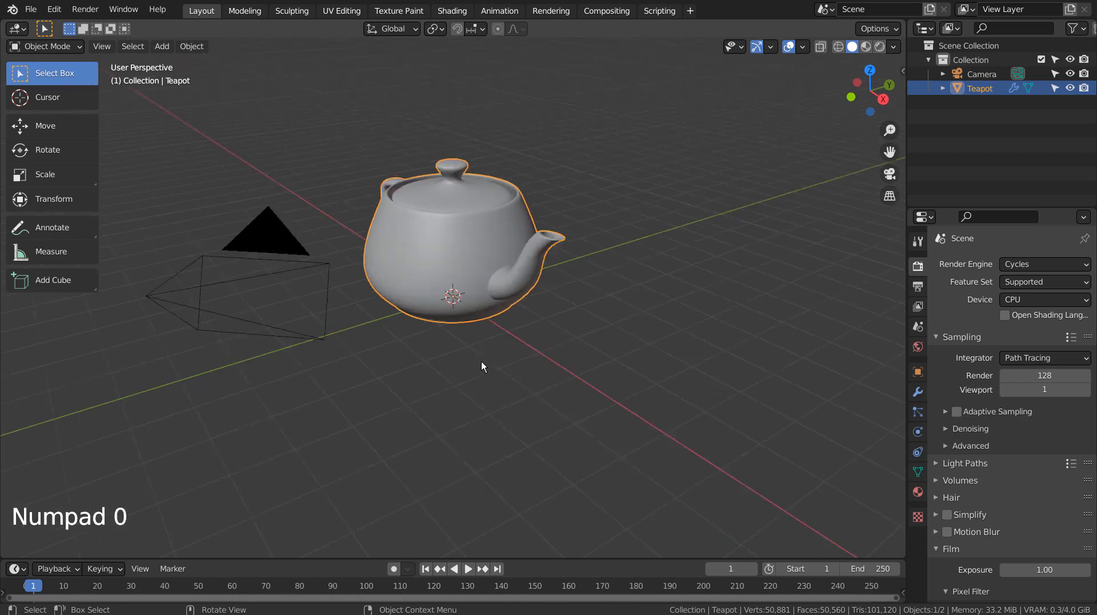
- Scale the teapot down so it sits small and centred in the camera view
key(KP_0)
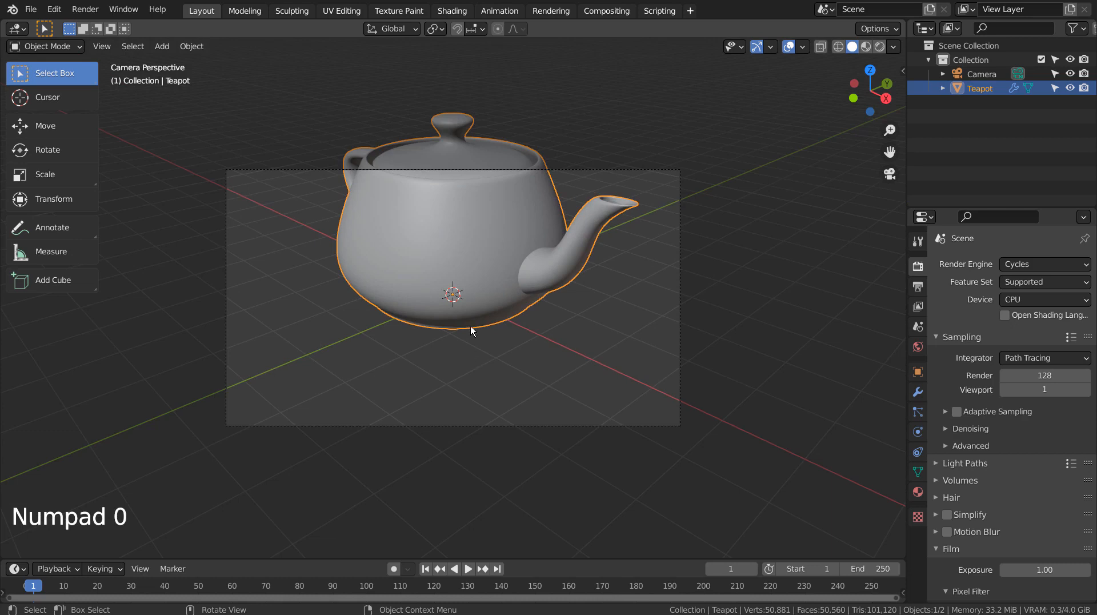
click(465, 236)
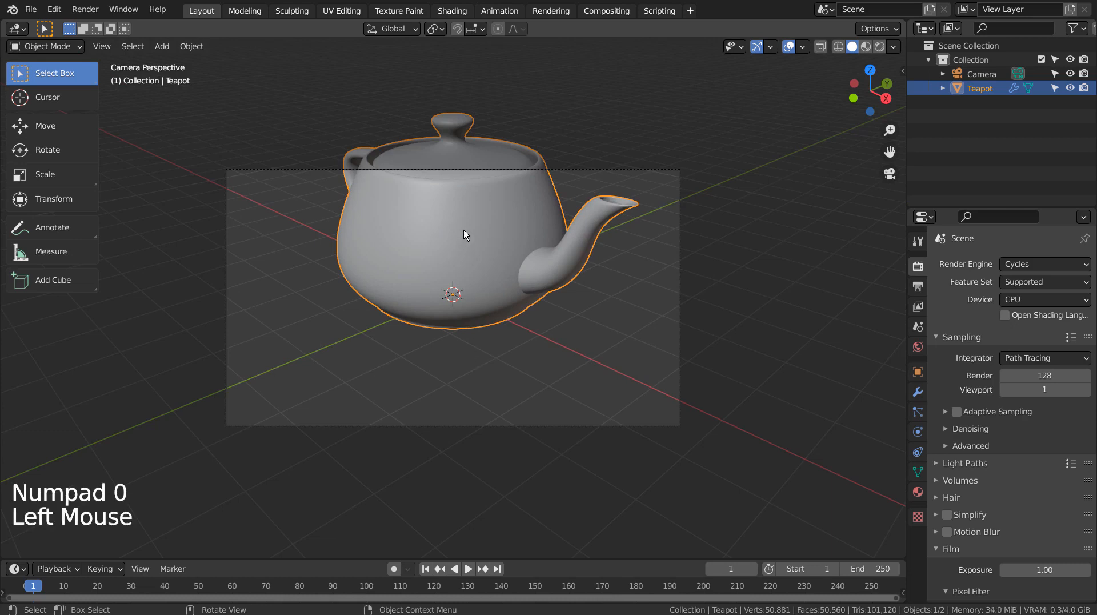
mouse_move(724, 335)
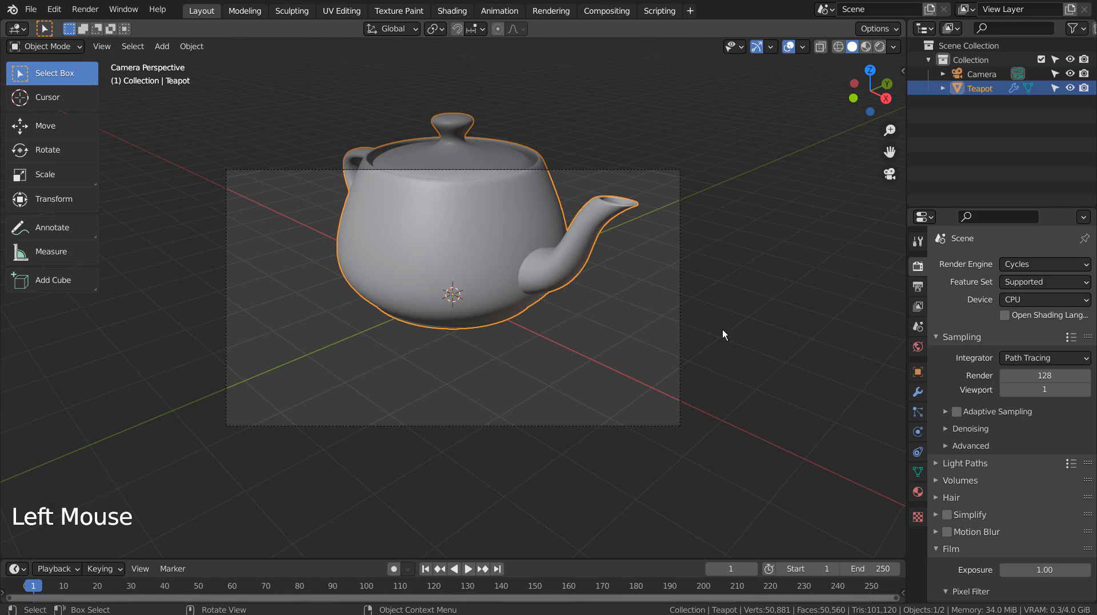
key(s)
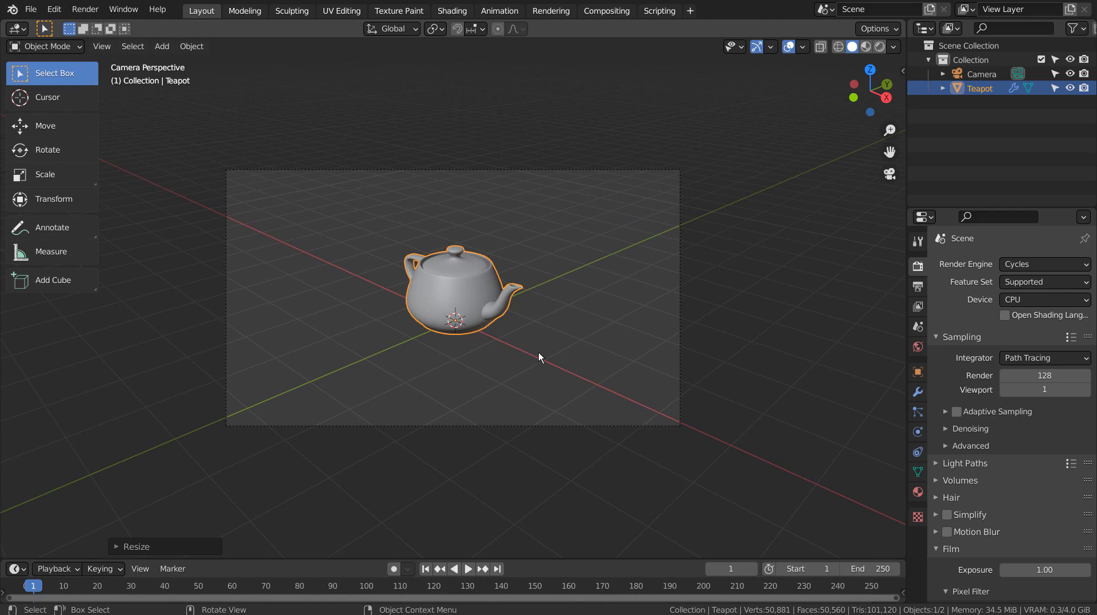
scroll(down, 3)
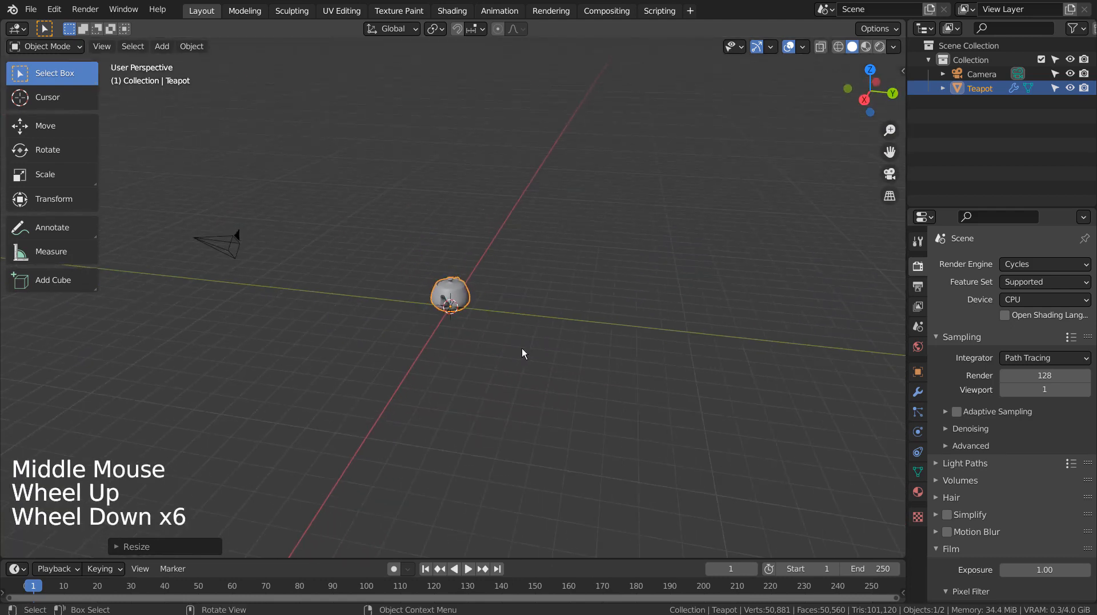
scroll(down, 3)
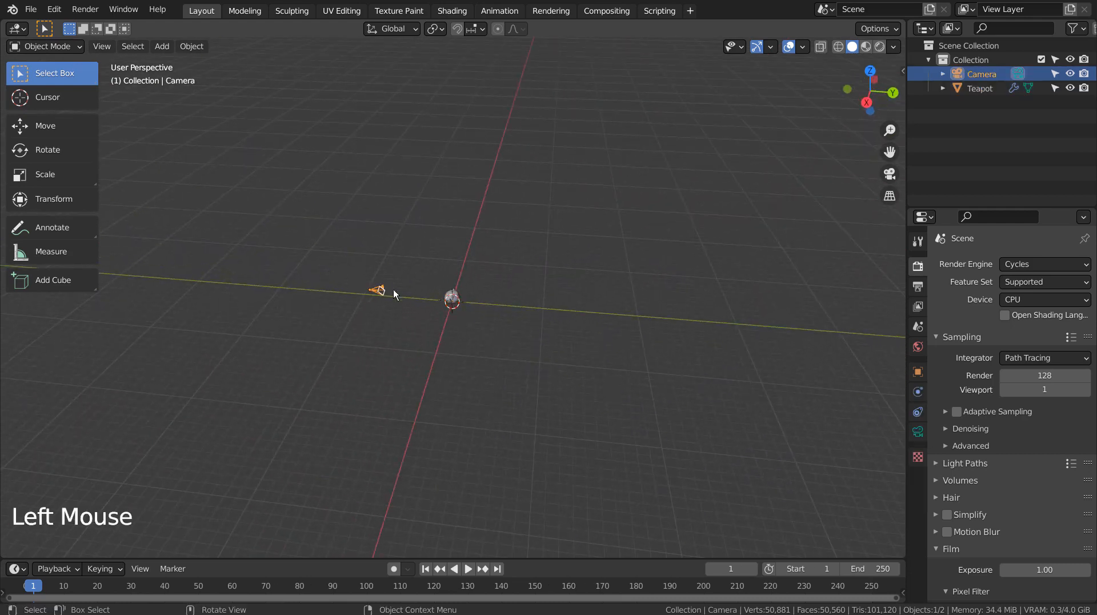
- Add Camera.001 and move it along Y to the opposite side of the teapot
key(shift+a)
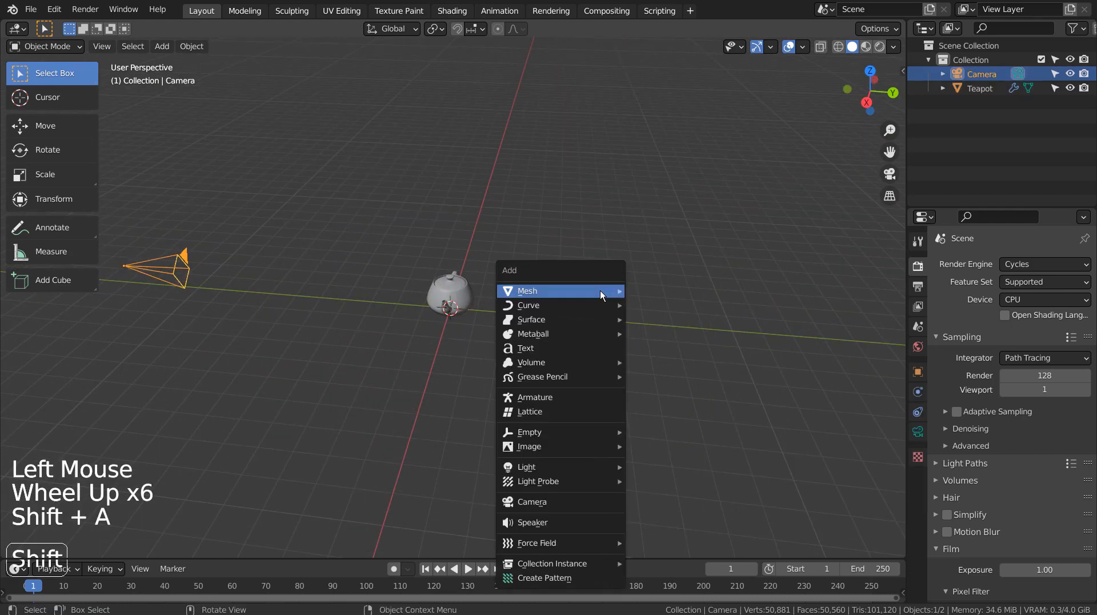
mouse_move(560, 411)
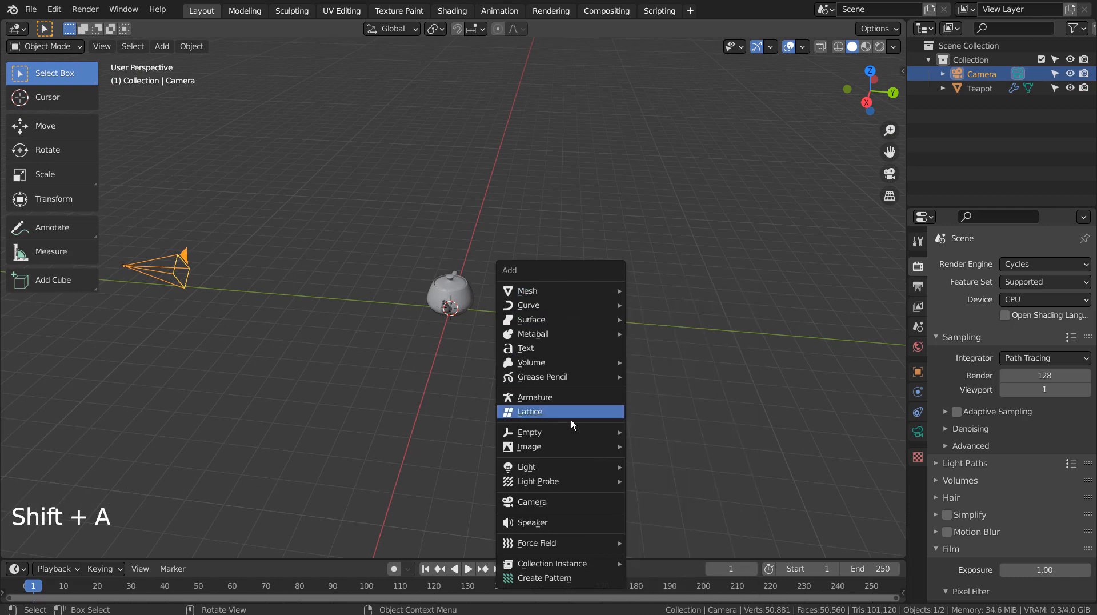
click(531, 501)
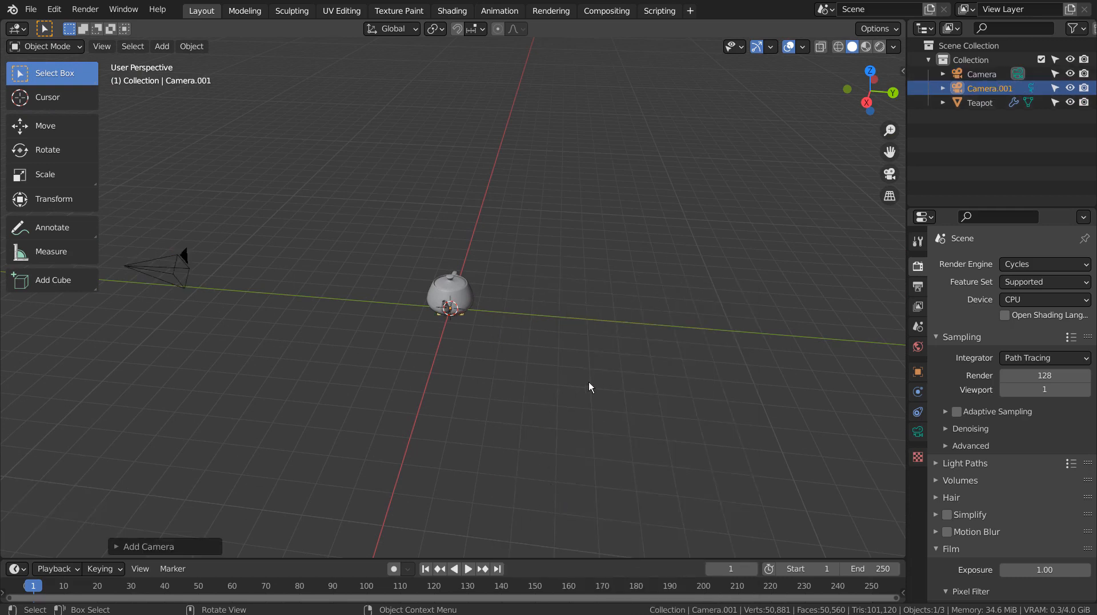
key(g)
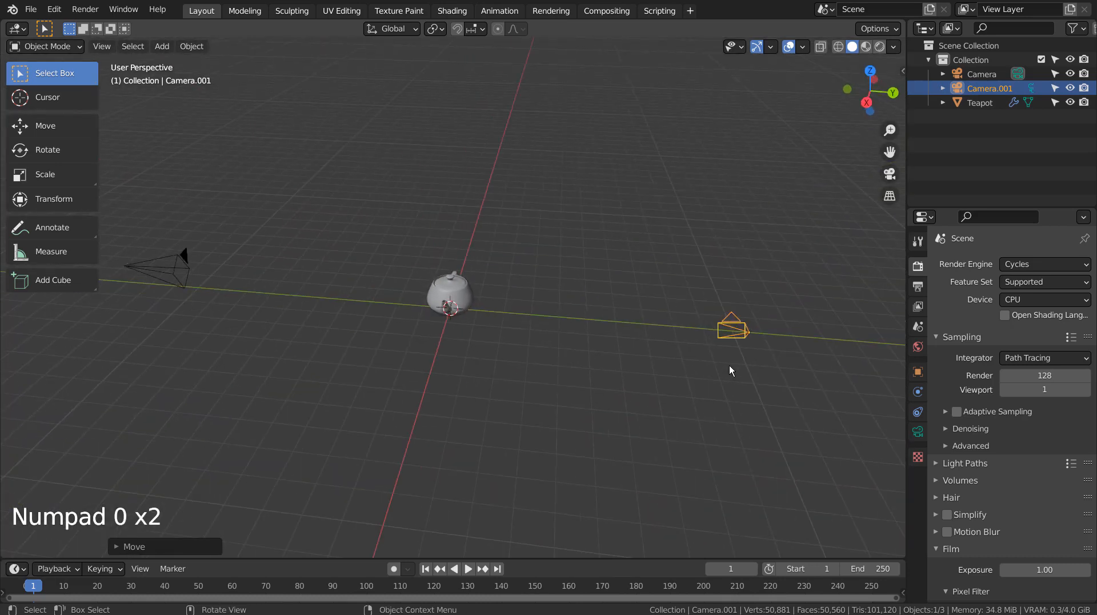
key(shift+`)
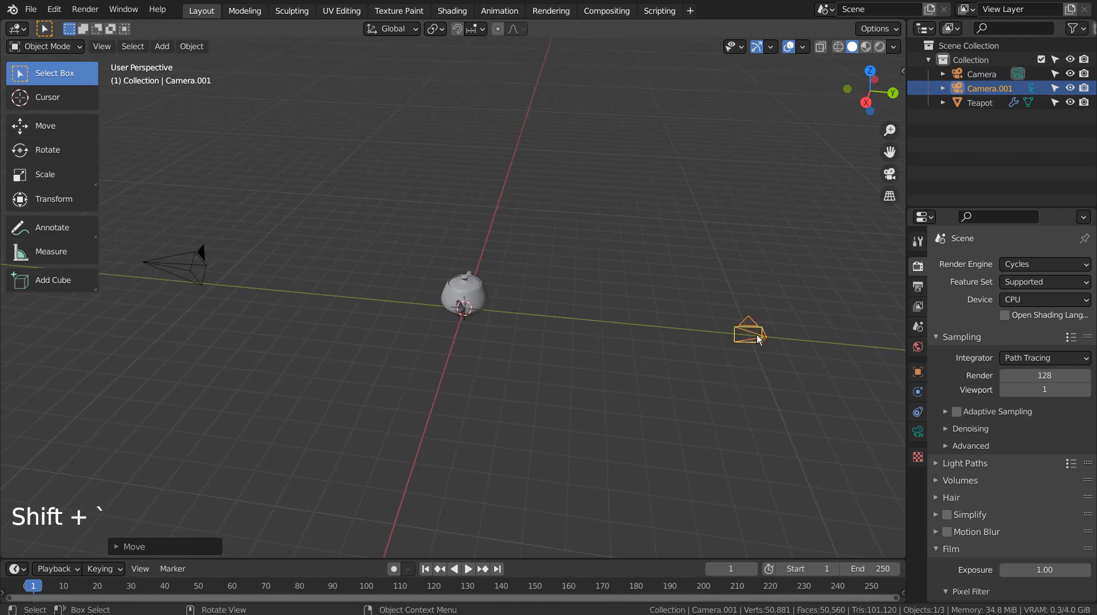
mouse_move(758, 348)
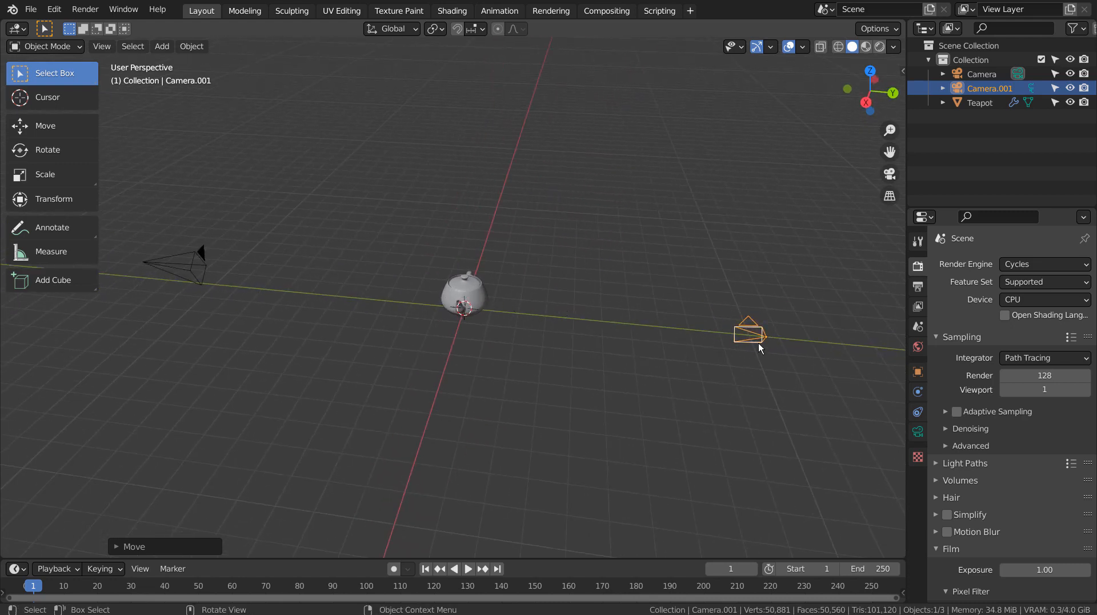
drag(759, 348, 615, 394)
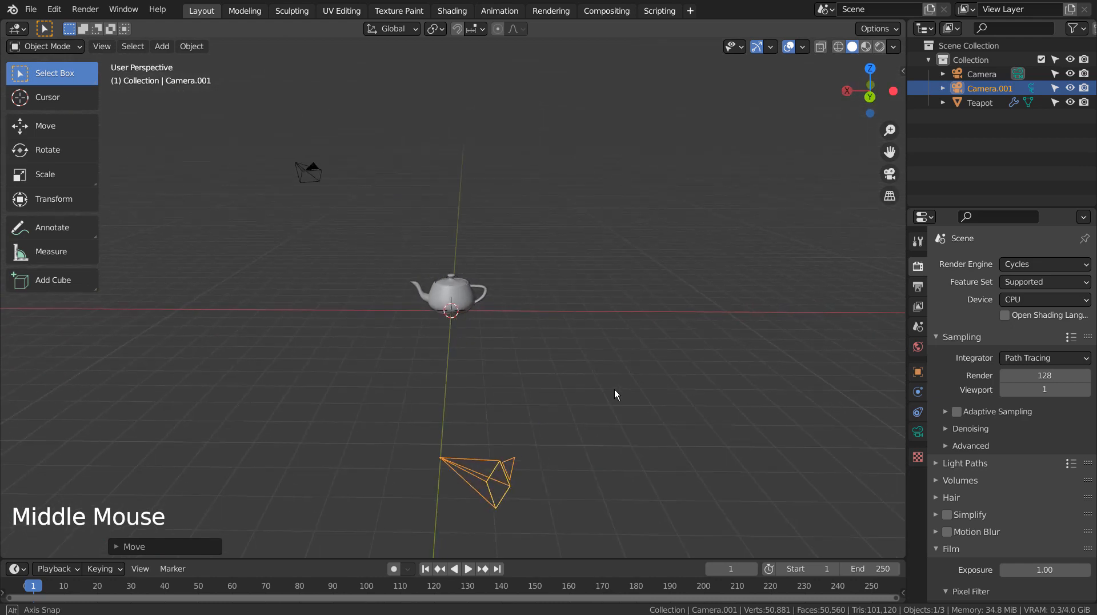
drag(616, 394, 773, 412)
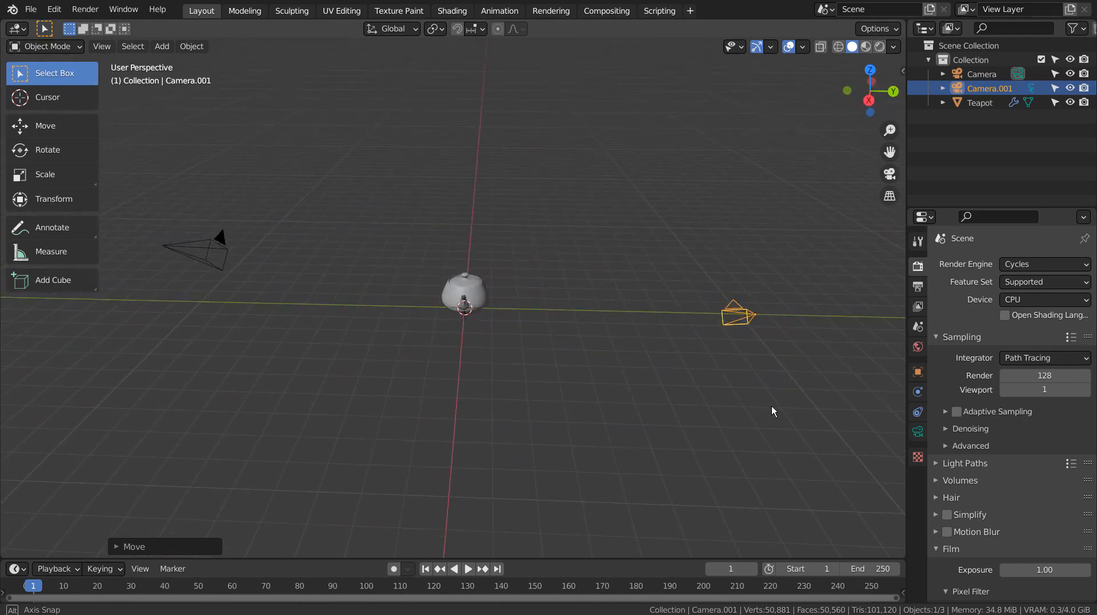
key(shift+a)
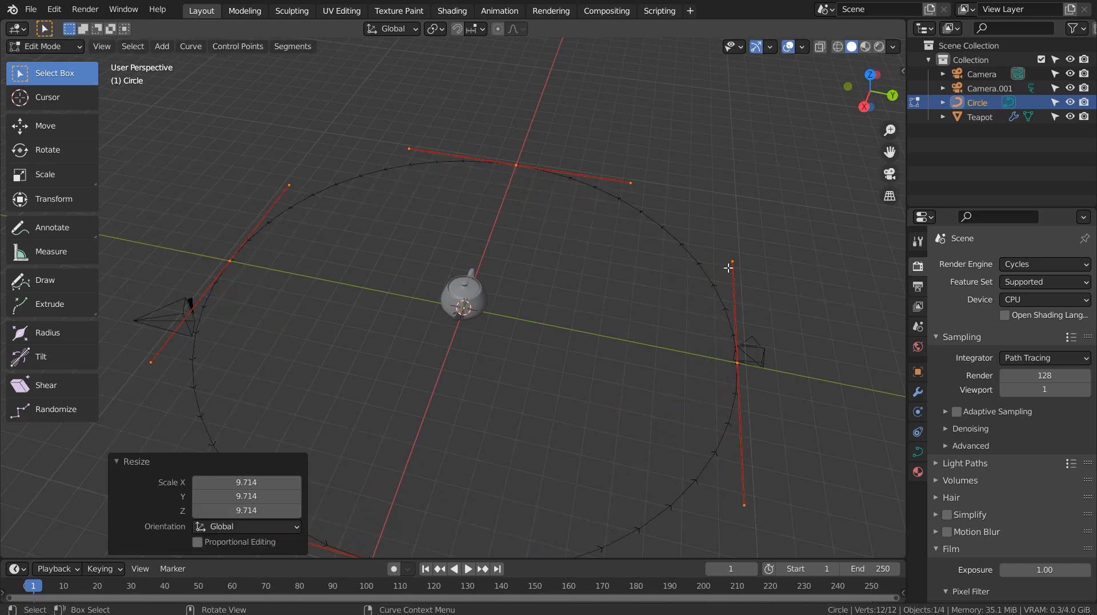
- Finish the circle curve as a wide ring around the teapot and return to Object Mode
key(Tab)
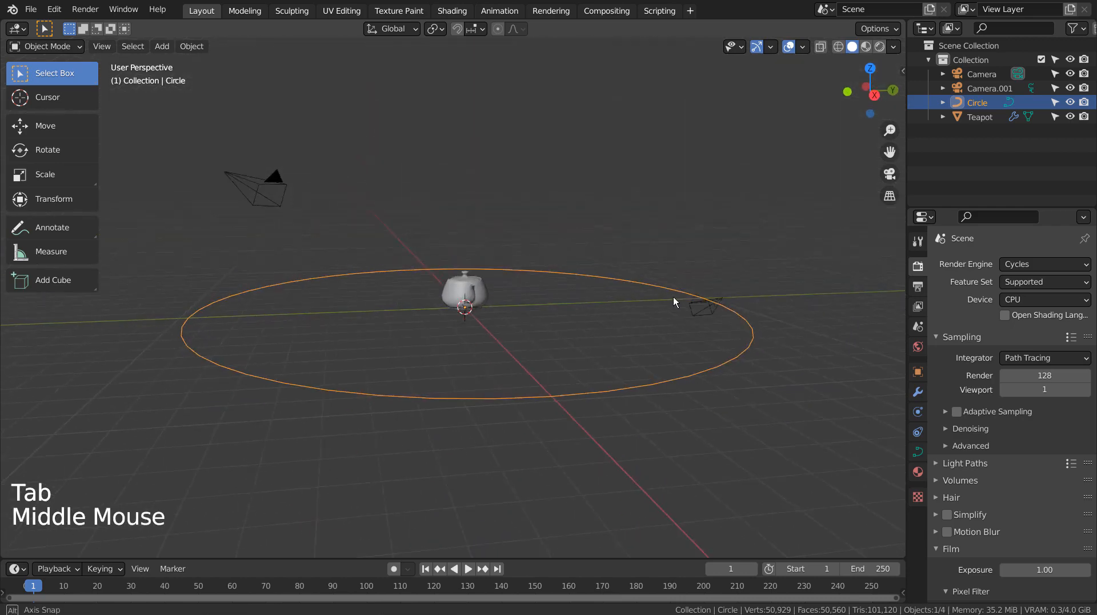
key(shift+a)
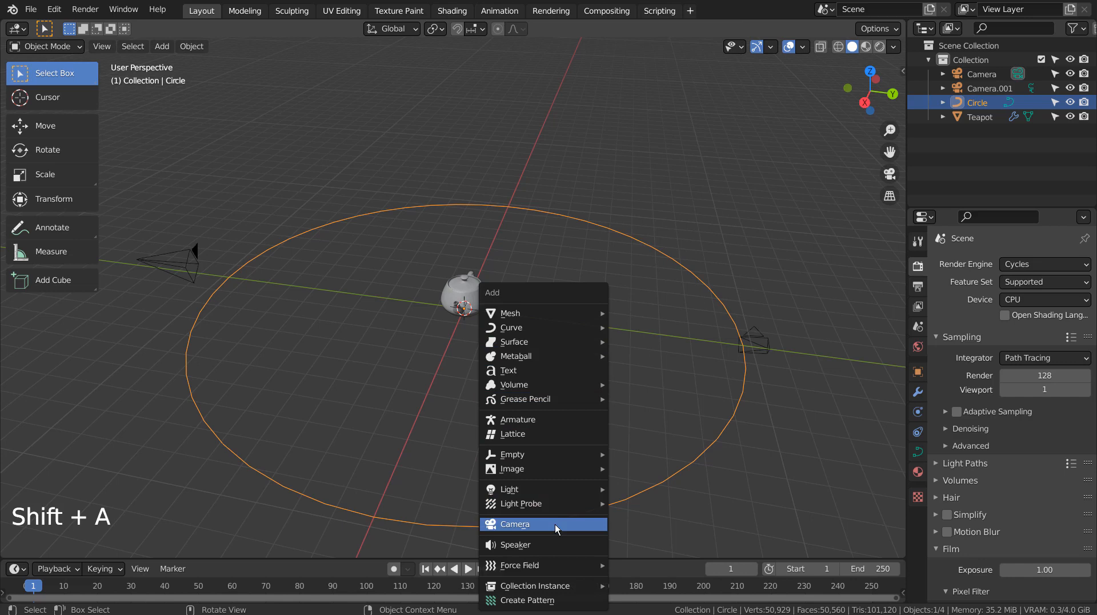
- Add Camera.002, zero its rotation, and go to its object constraints
click(515, 523)
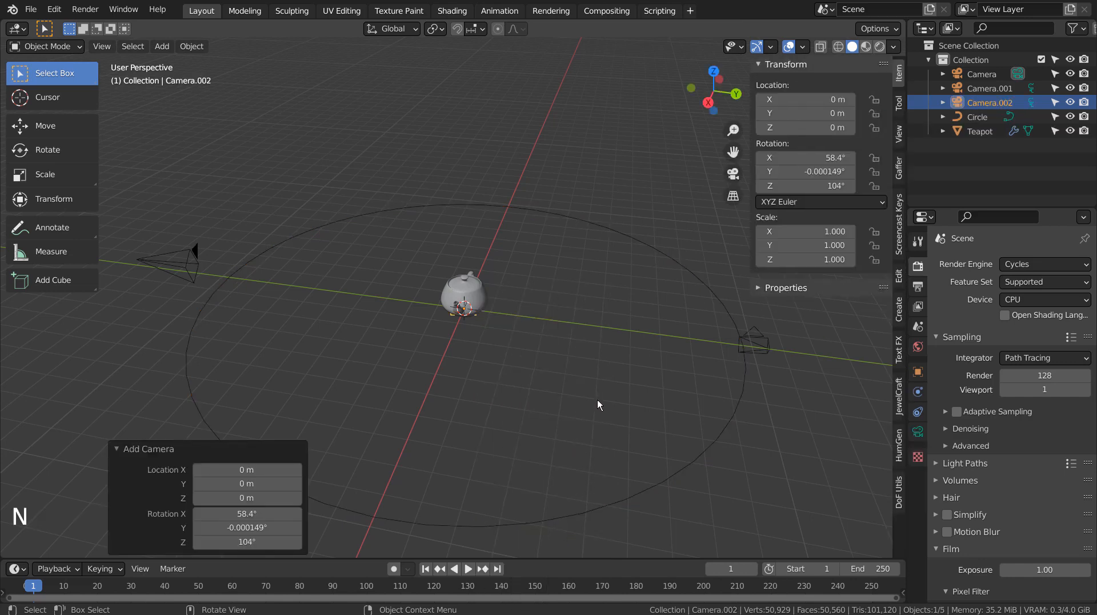
double_click(804, 157)
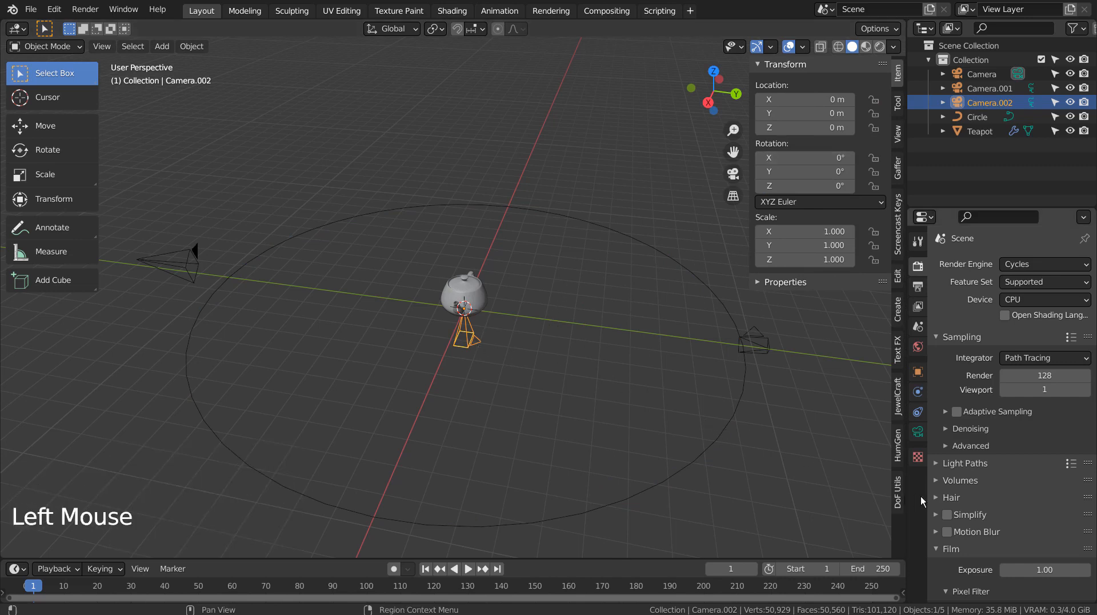
click(918, 411)
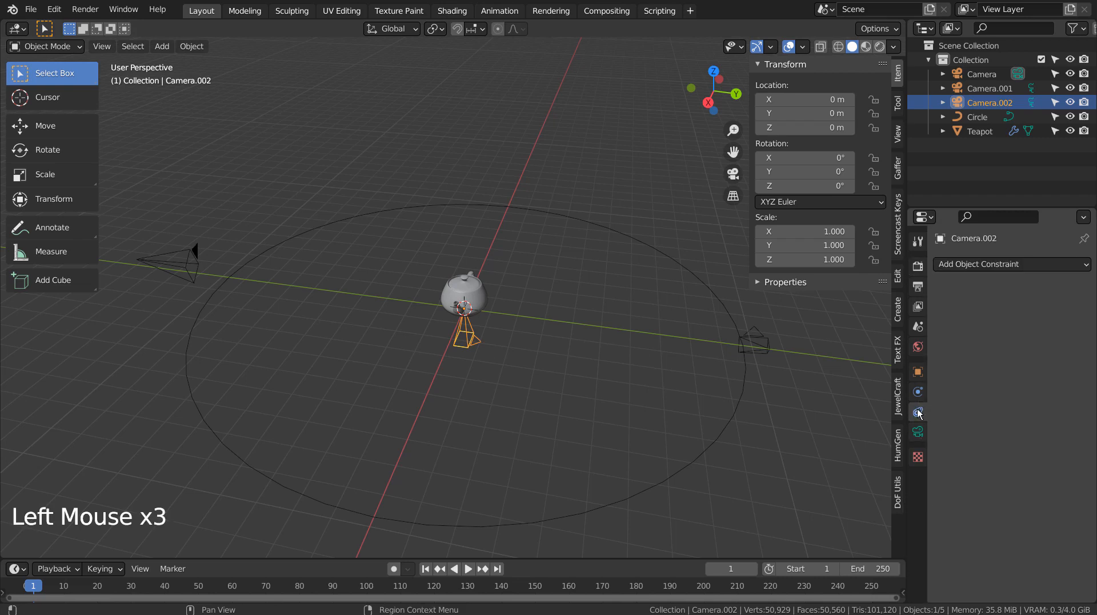
click(1009, 264)
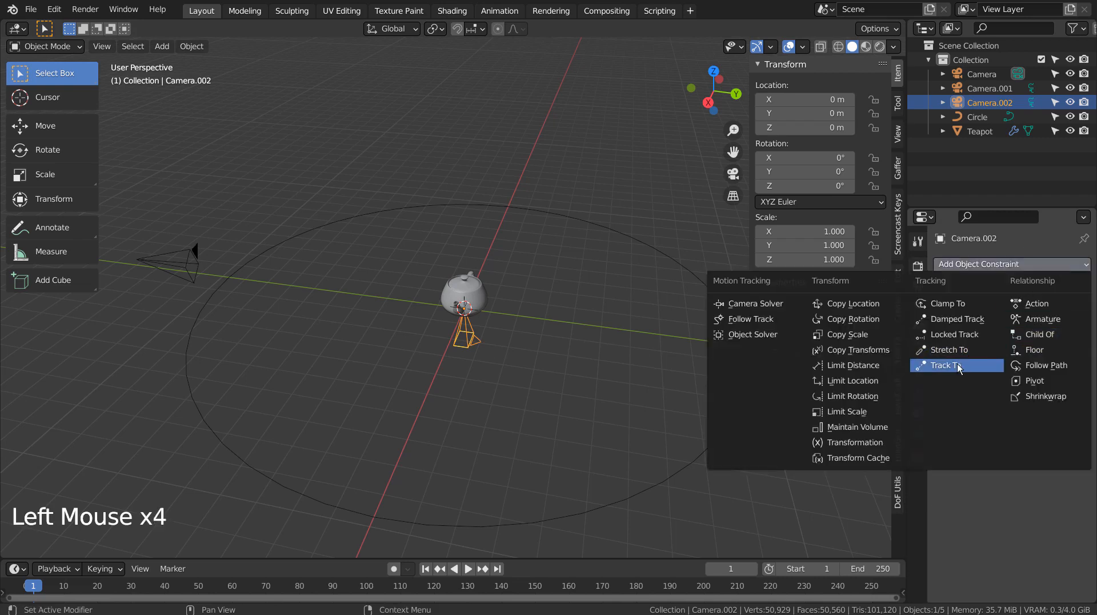
- Give Camera.002 a Follow Path constraint on Circle with Follow Curve, then a Track To on the Teapot
click(1043, 365)
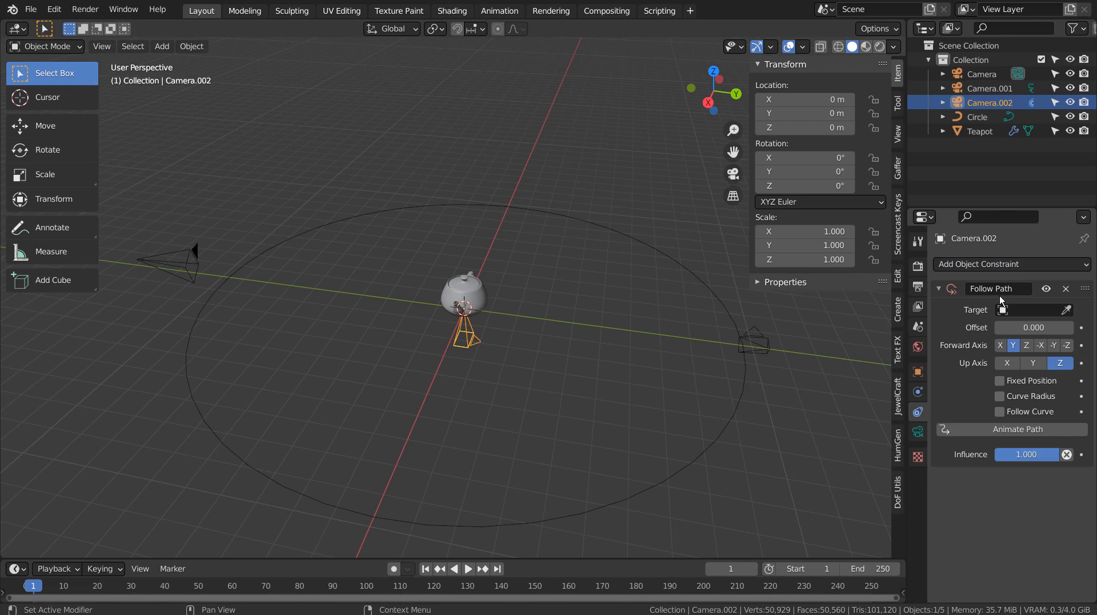
click(1028, 310)
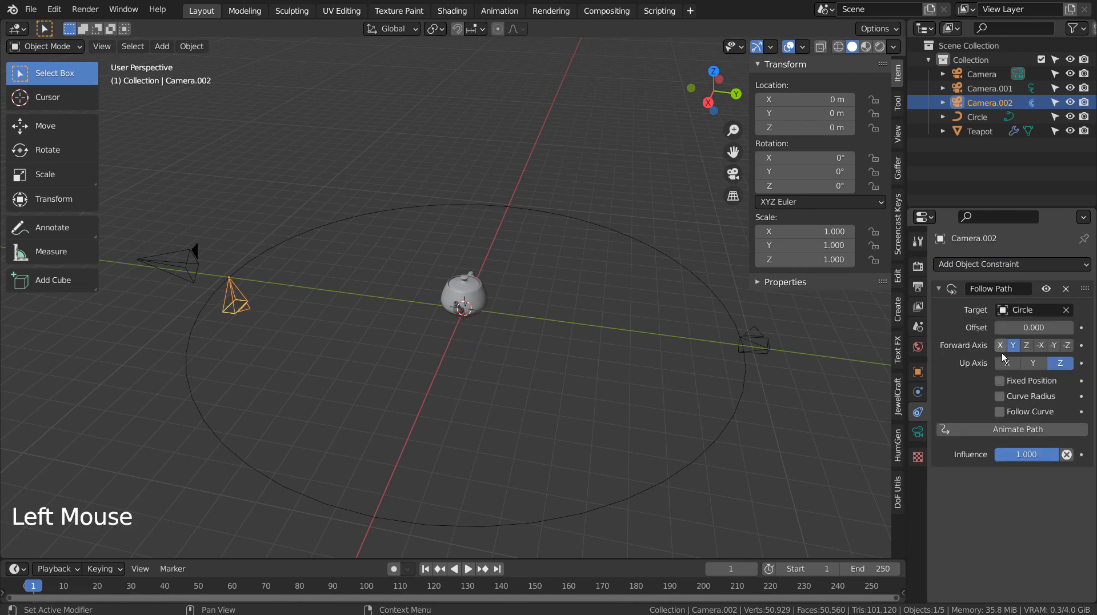
click(999, 411)
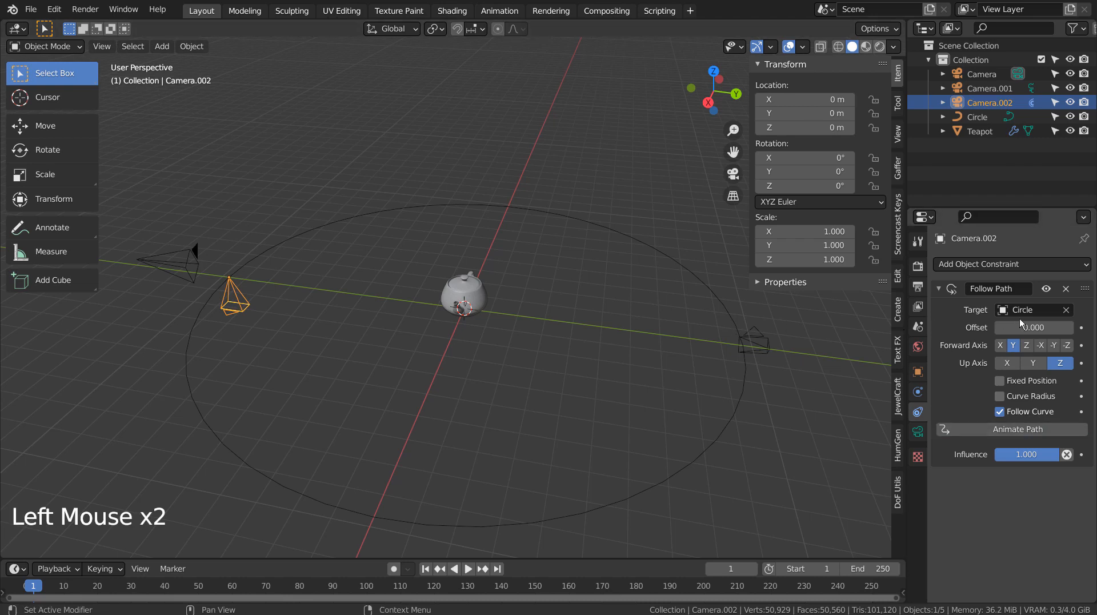
click(1009, 264)
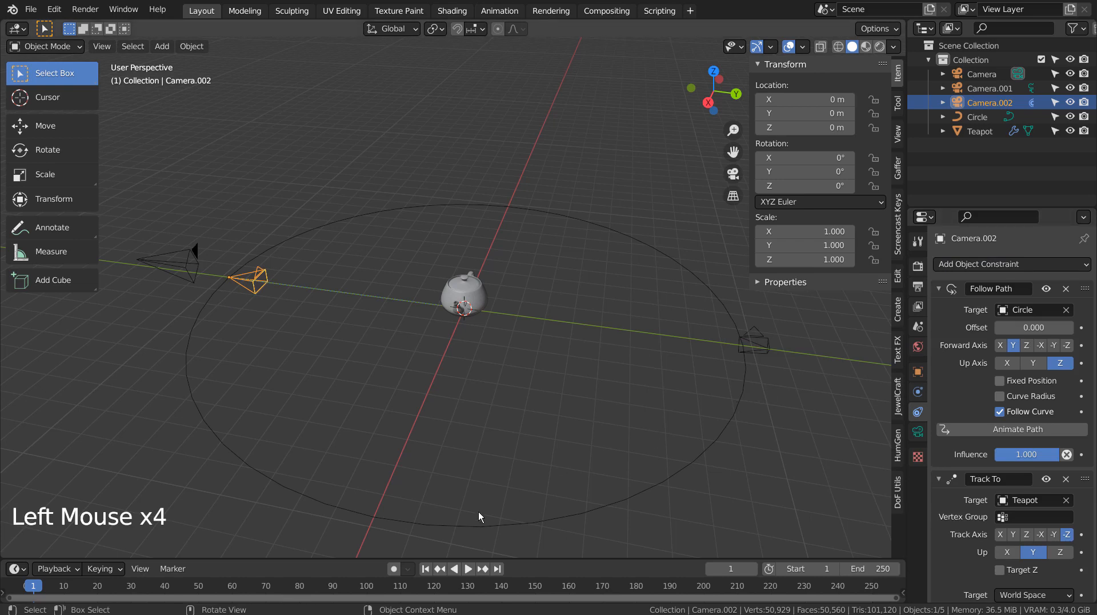
click(466, 568)
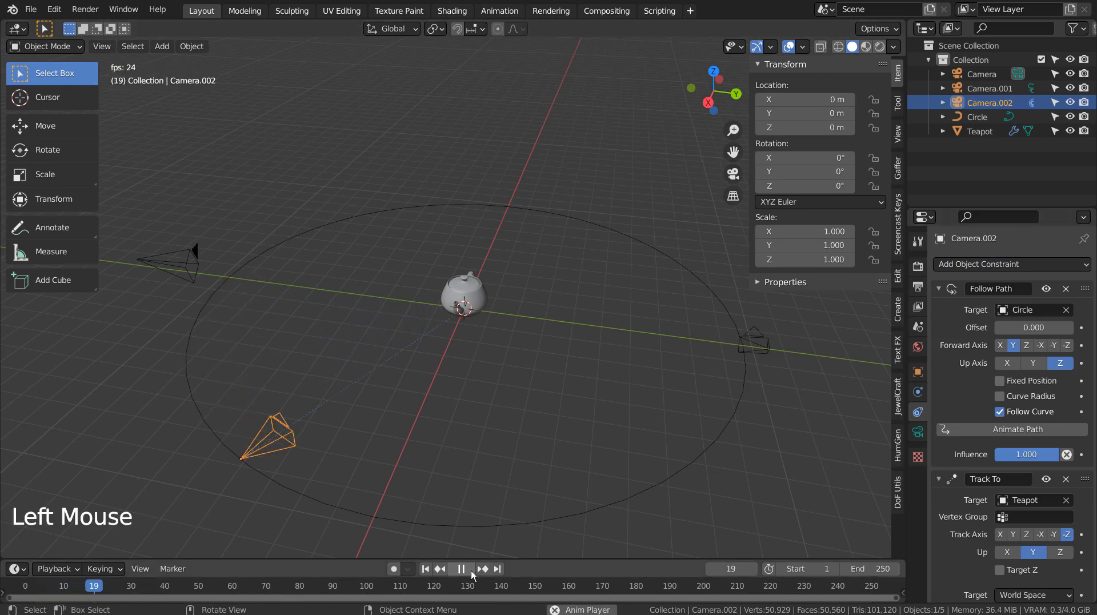
click(461, 567)
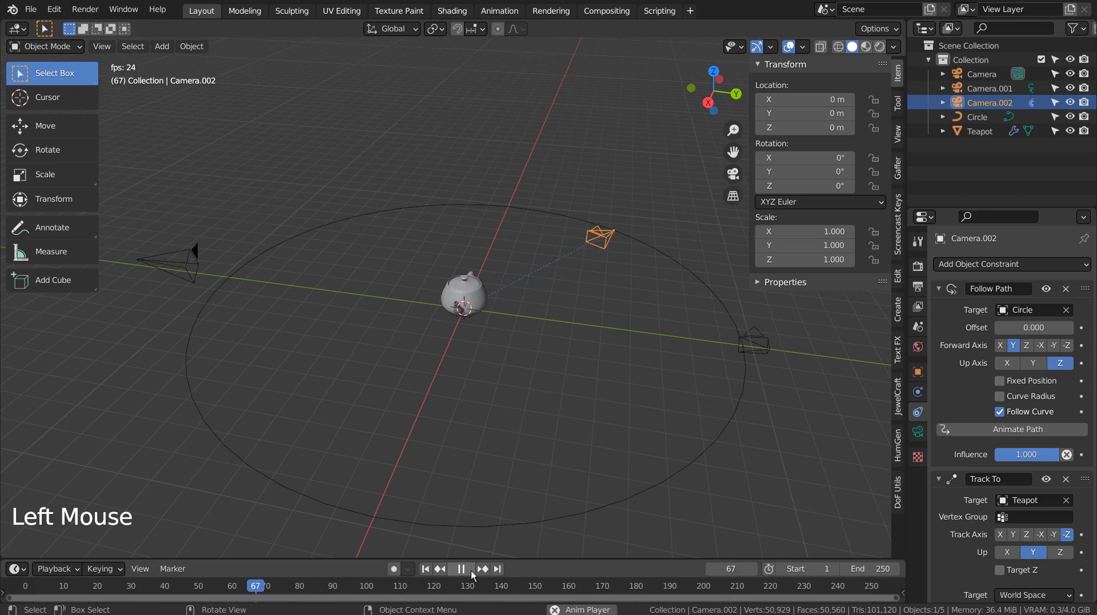
click(461, 568)
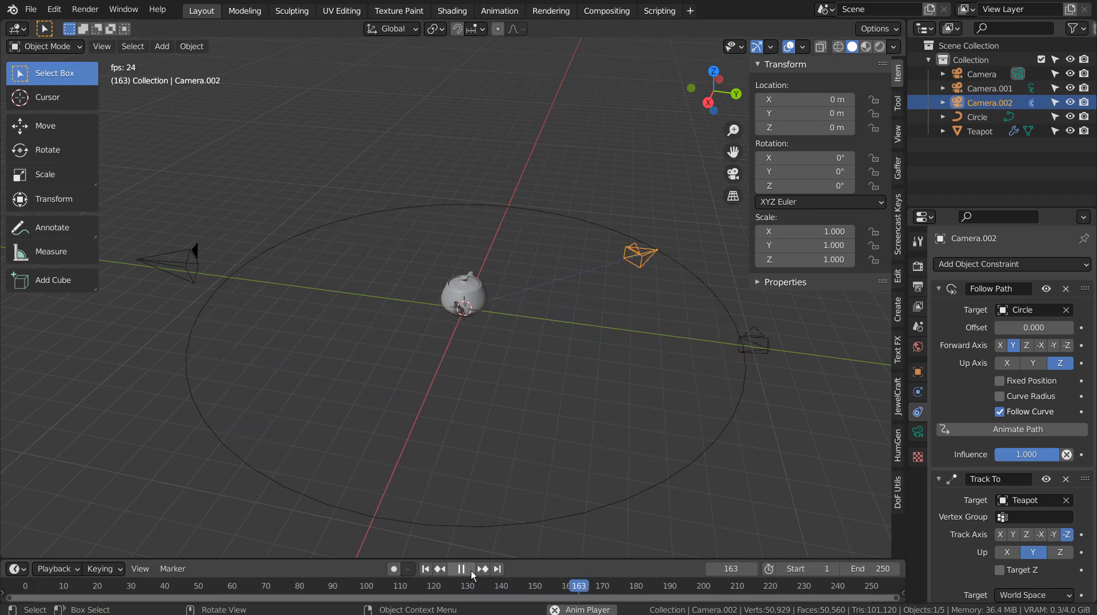
click(425, 568)
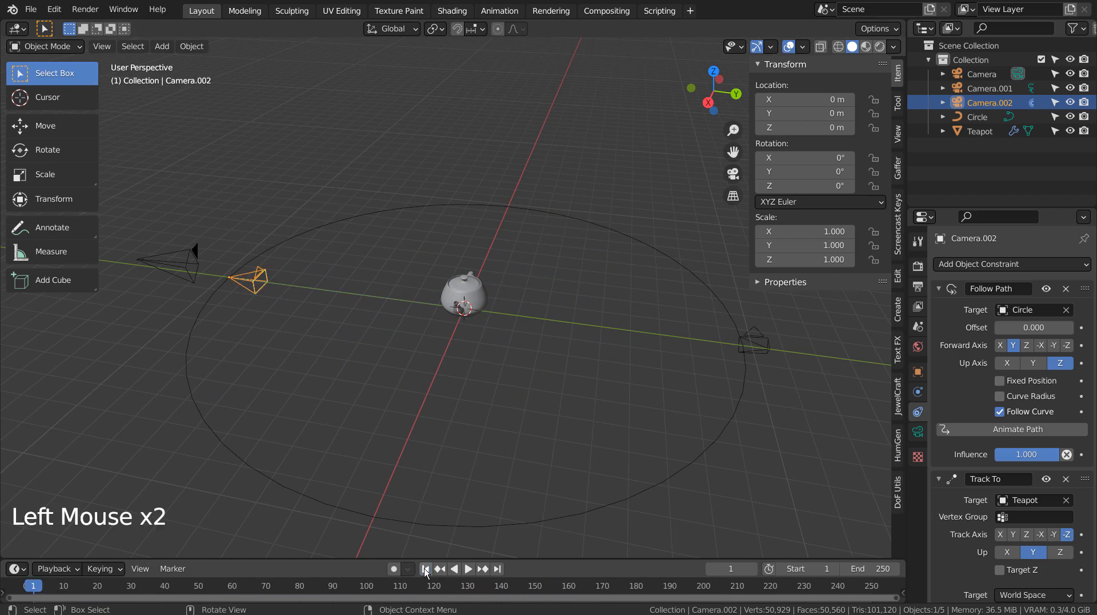
mouse_move(402, 501)
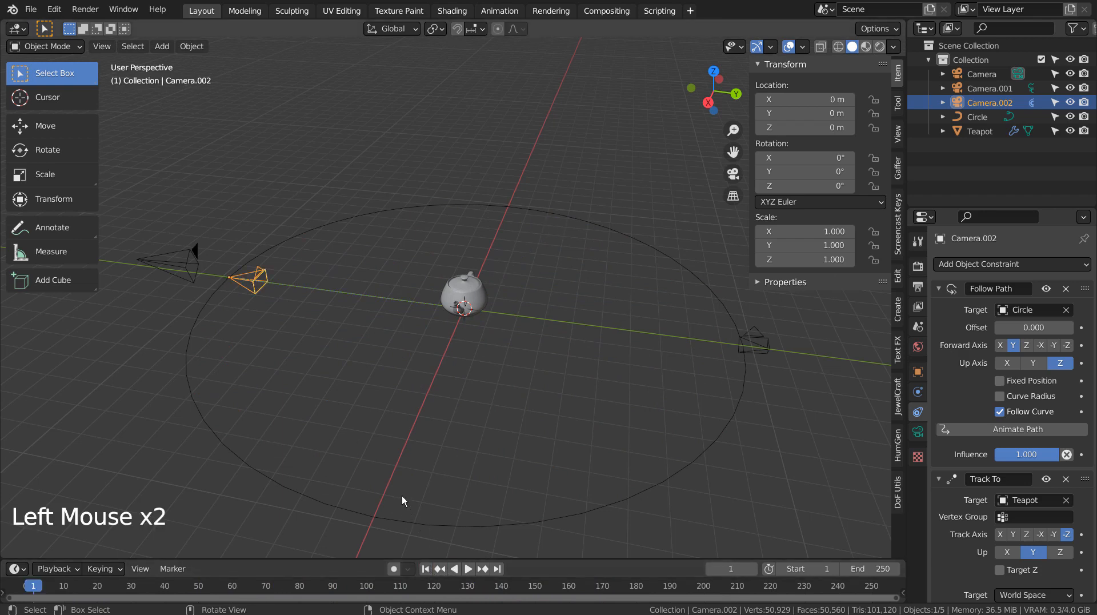
mouse_move(558, 560)
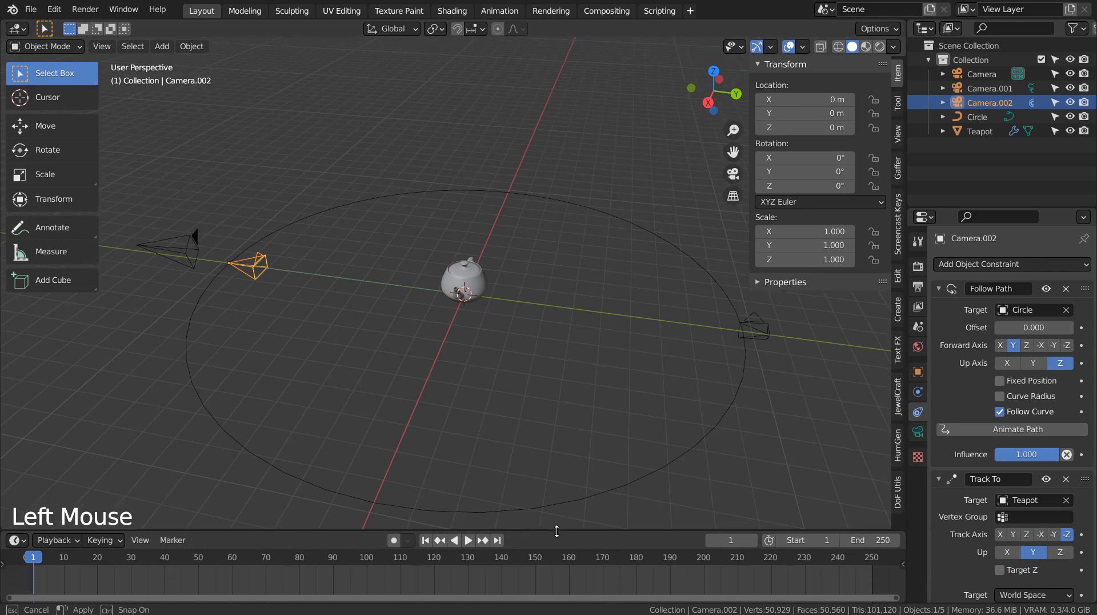
- Enlarge the timeline and bind markers every 50 frames to Camera, Camera.001, Camera.002, Camera, Camera.001
click(251, 264)
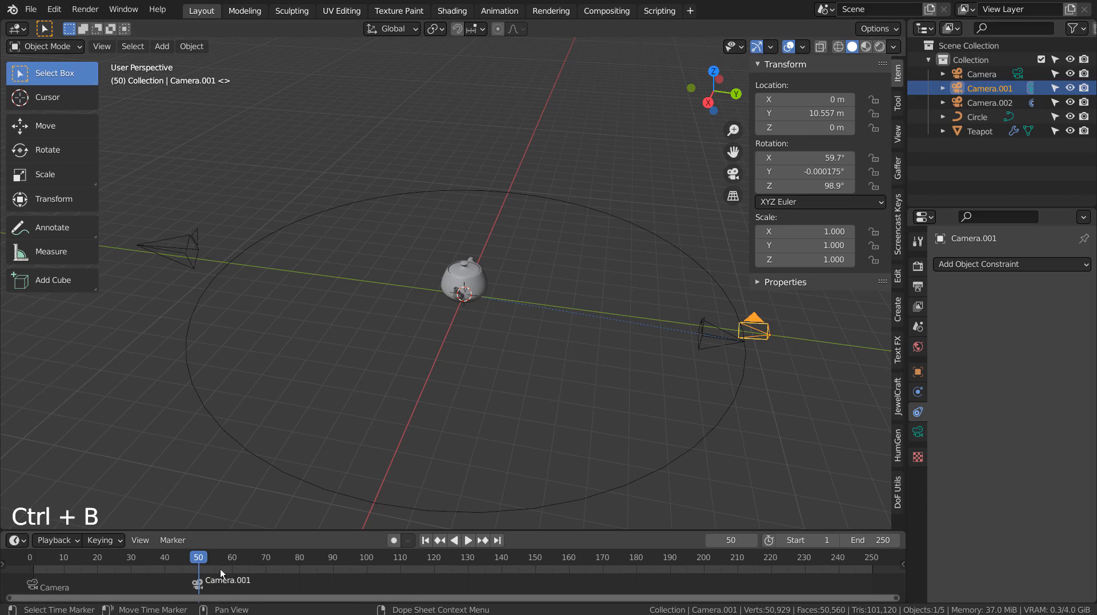
click(990, 101)
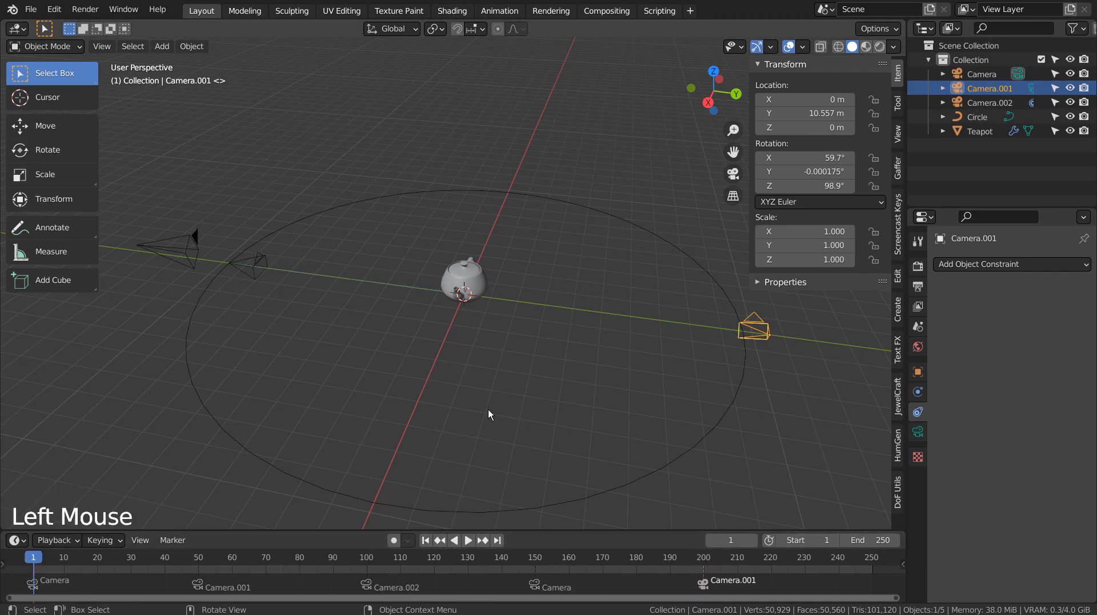
click(402, 441)
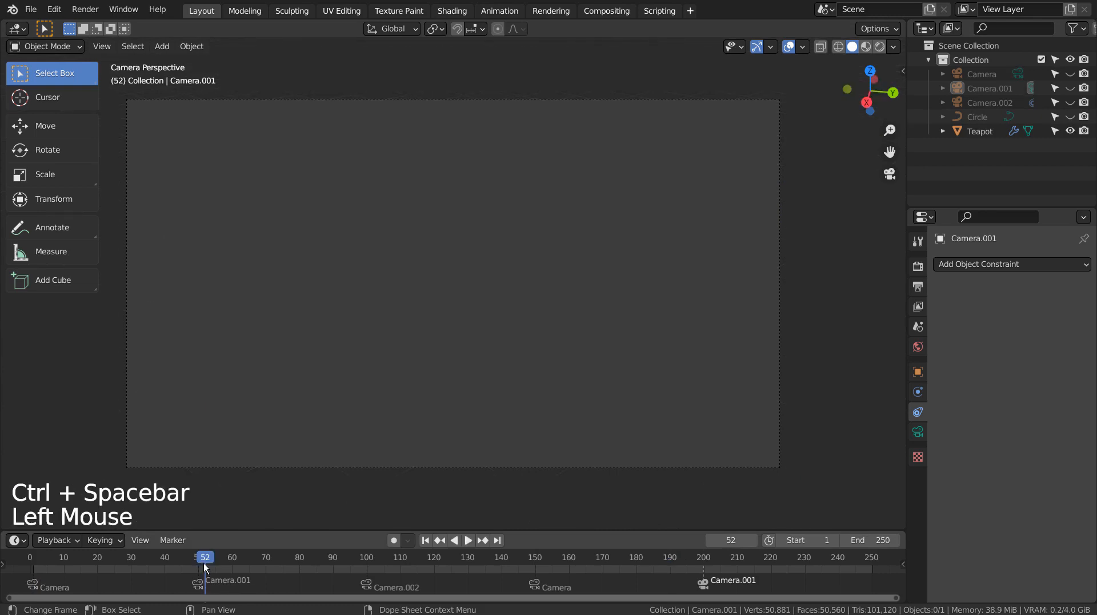
- Check the camera view just before the Camera.001 marker and undo a stray change
click(467, 540)
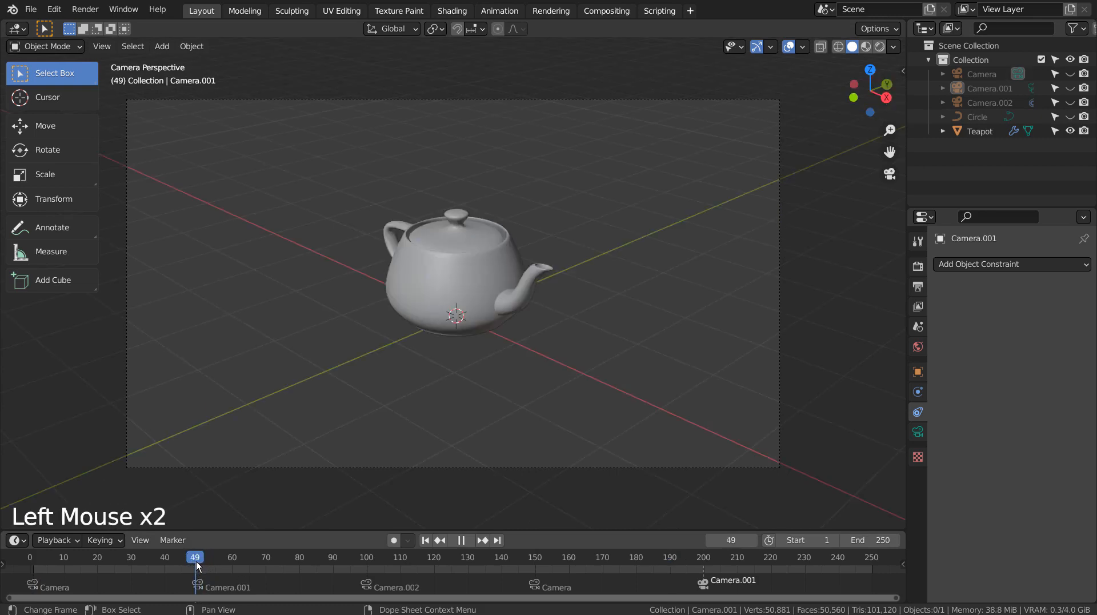
key(shift+`)
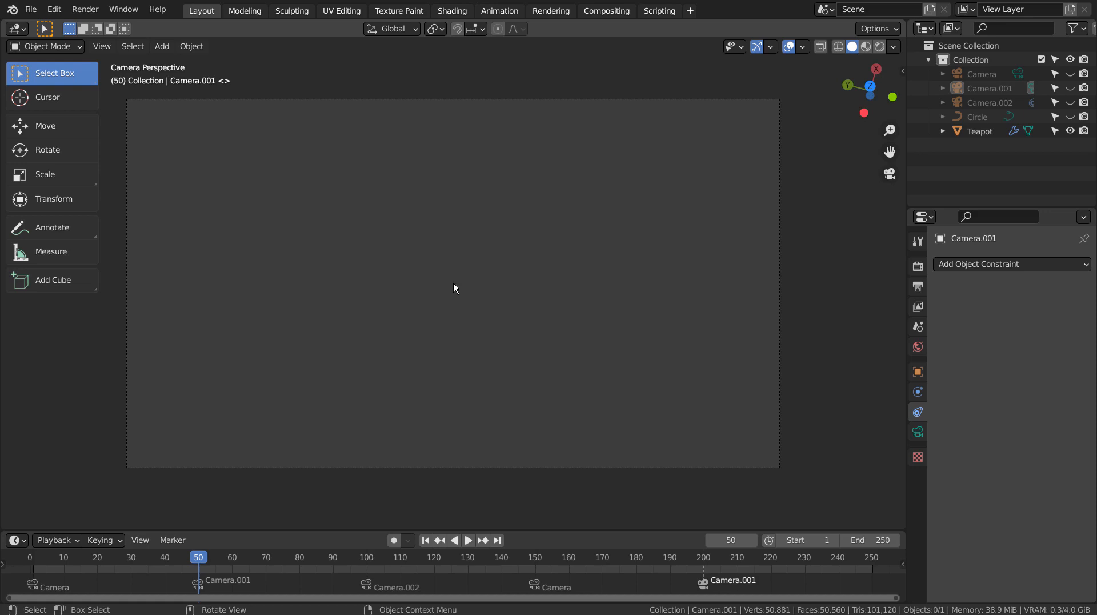
key(ctrl+z)
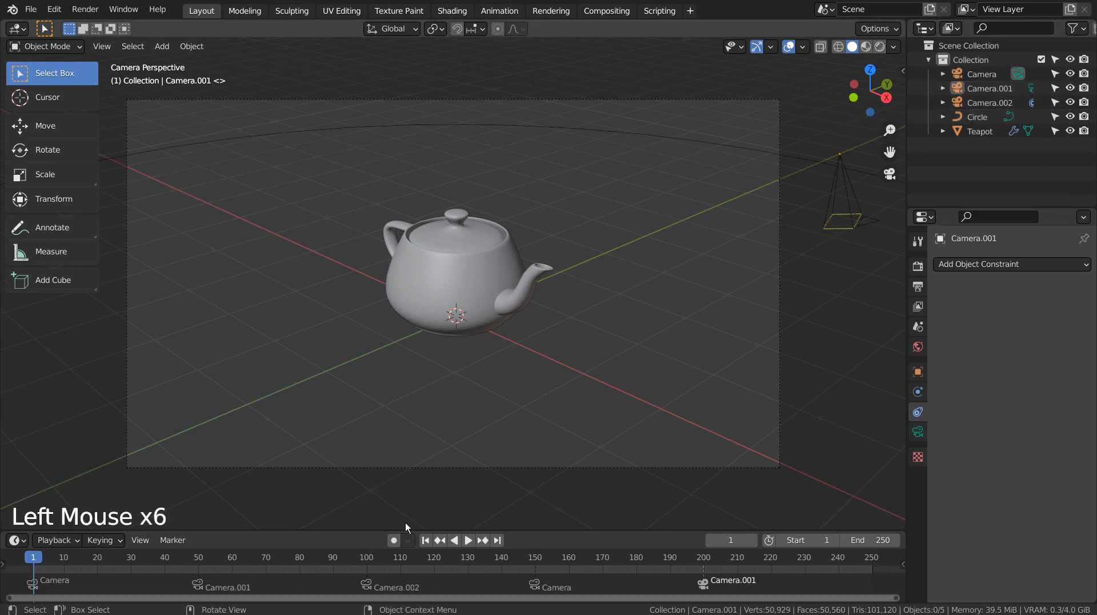
- Scrub to frame 50, find Camera.001's shot empty, undo, and select Camera.002 to review its constraints
click(198, 556)
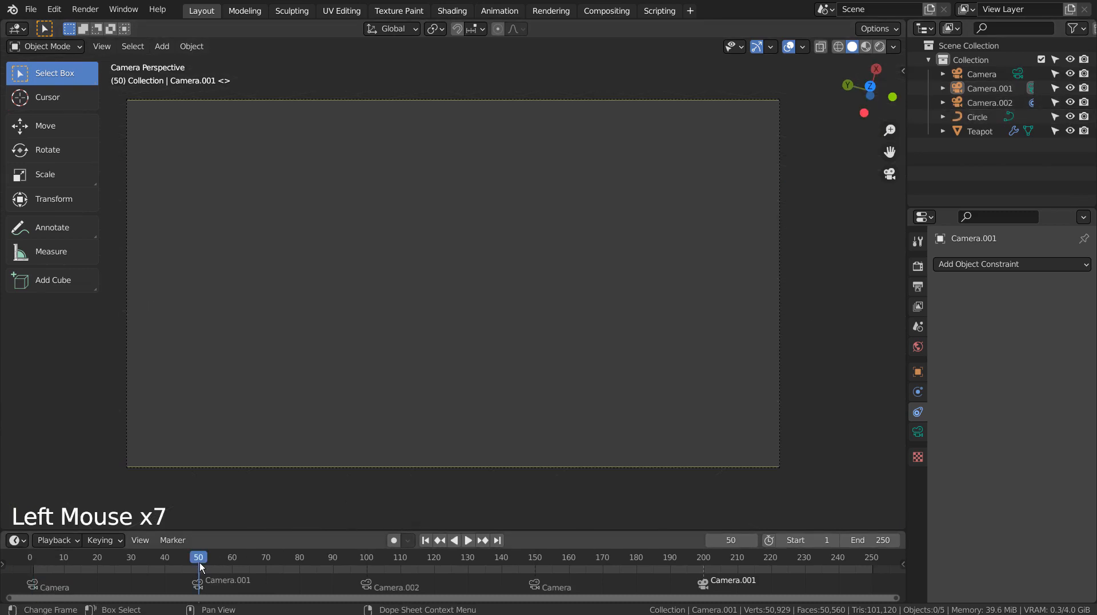
key(shift+`)
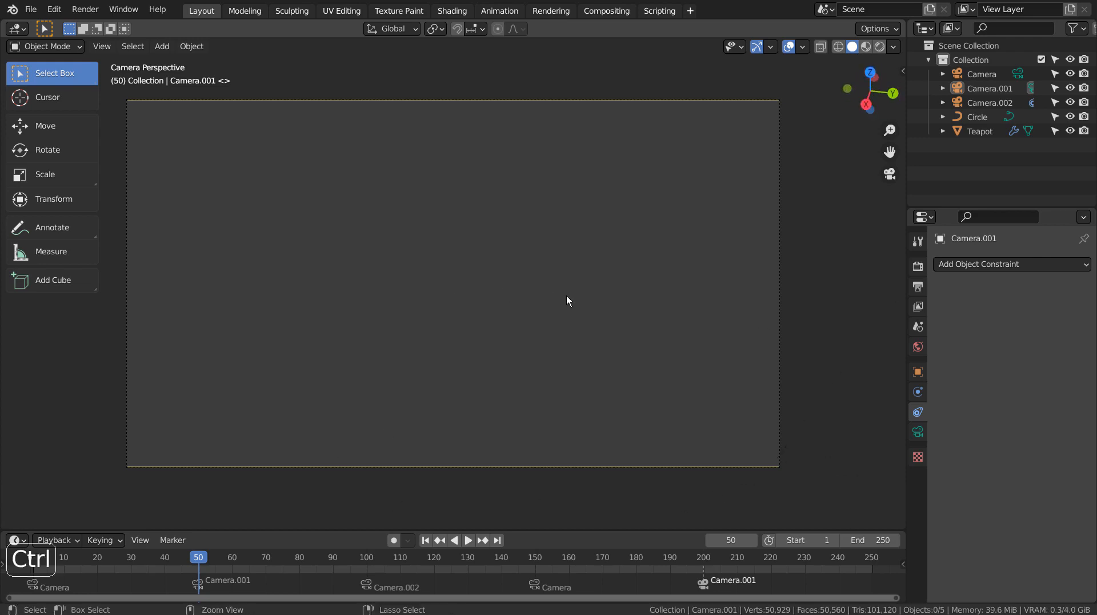
key(ctrl+z)
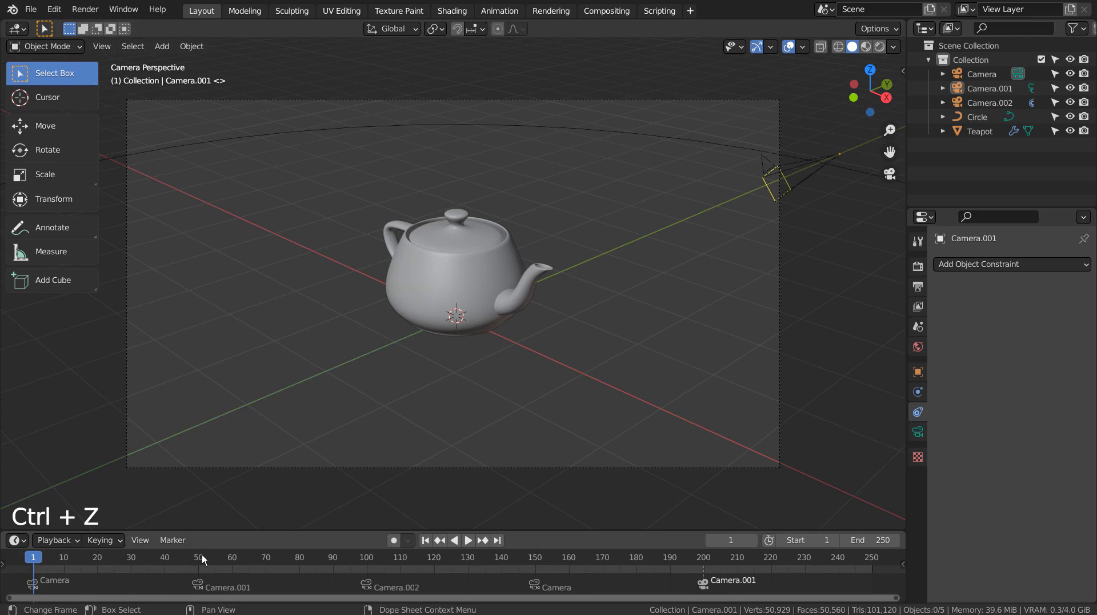
click(989, 101)
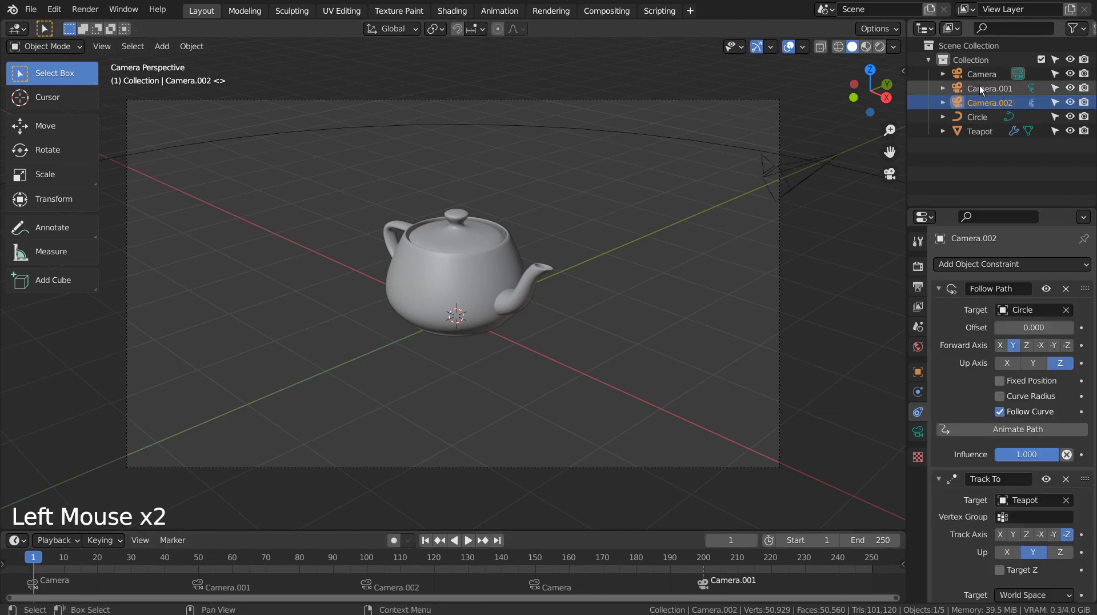
- Fix Camera.001's frame-50 shot of the teapot, jump to frame 1 and play the animation
click(989, 88)
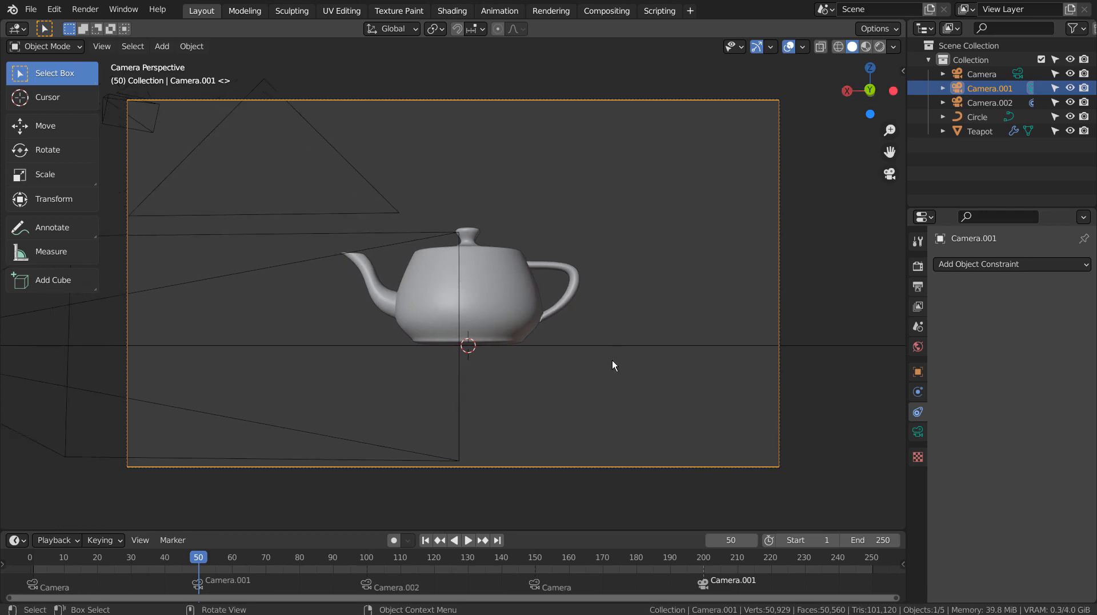
click(425, 539)
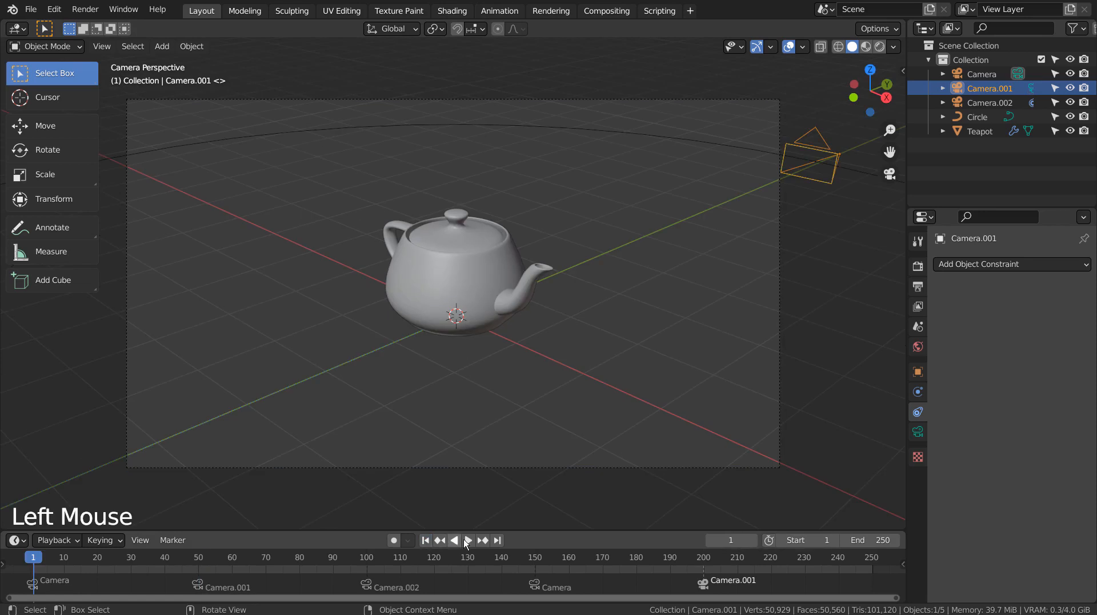
click(467, 540)
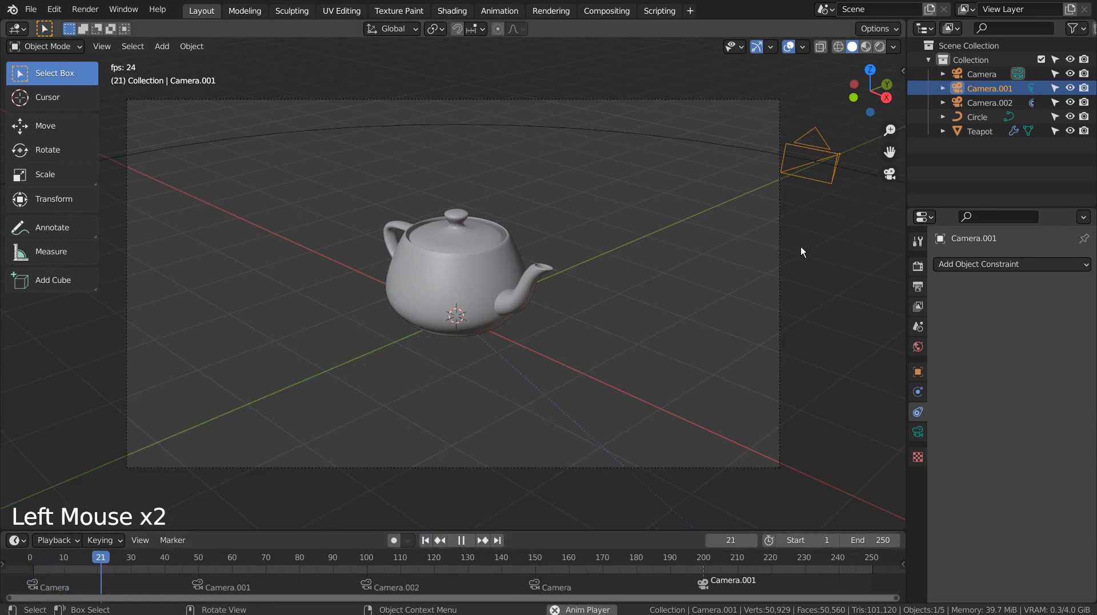